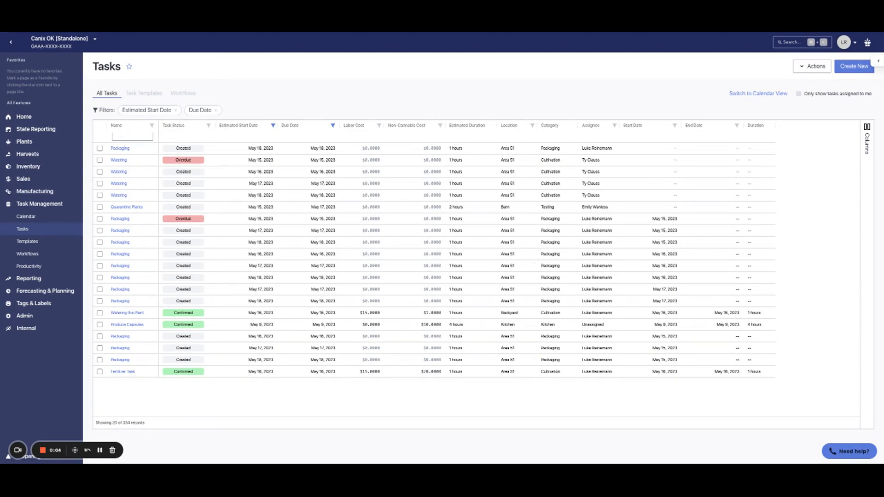
# Start a new task from the Tasks page via Create New
pyautogui.click(854, 66)
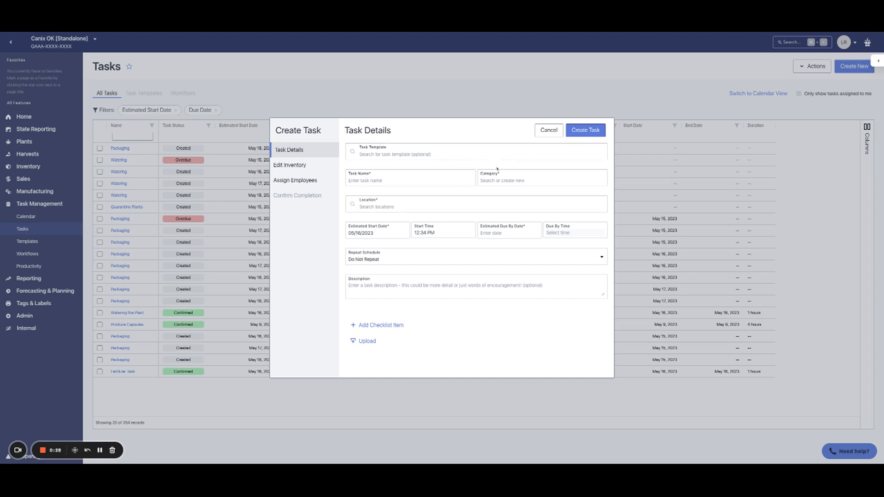
pyautogui.click(585, 130)
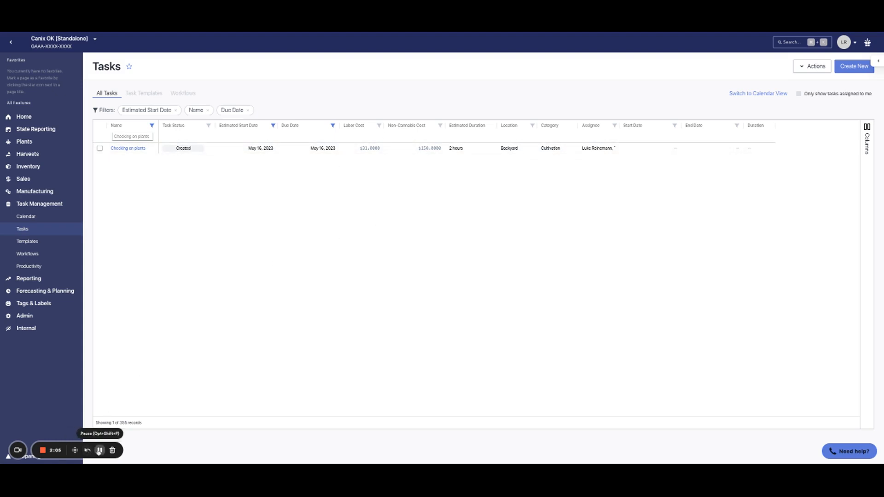
# Filter the tasks table's Name column to 'Checking on plants'
pyautogui.click(758, 94)
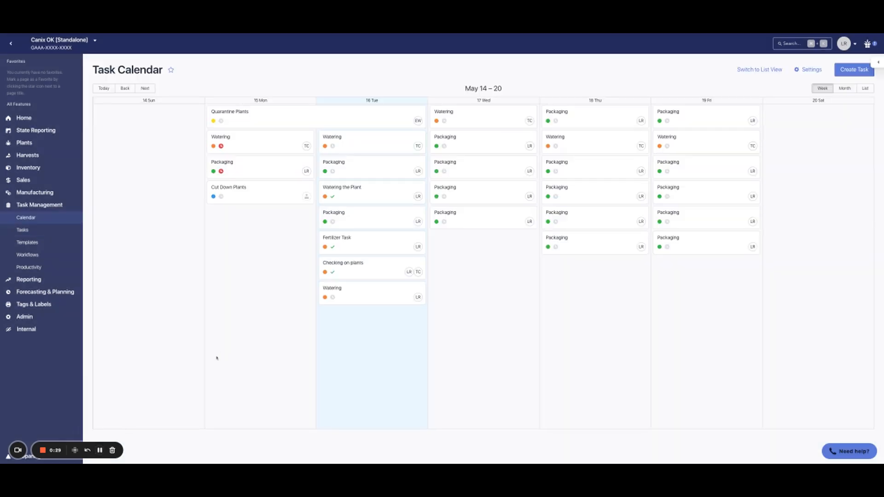